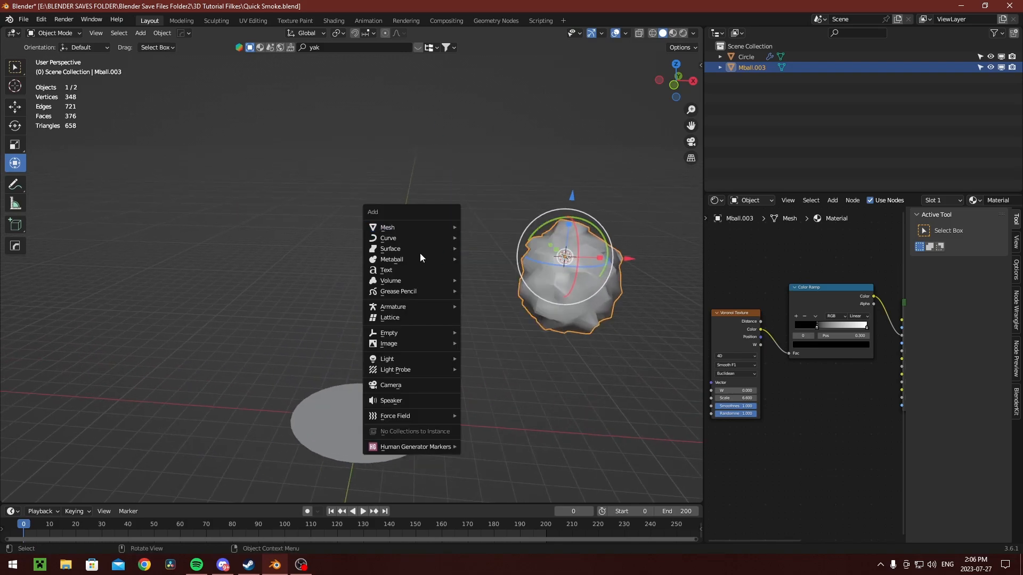
# Add overlapping metaballs and convert the merged blob into a mesh
pyautogui.click(392, 259)
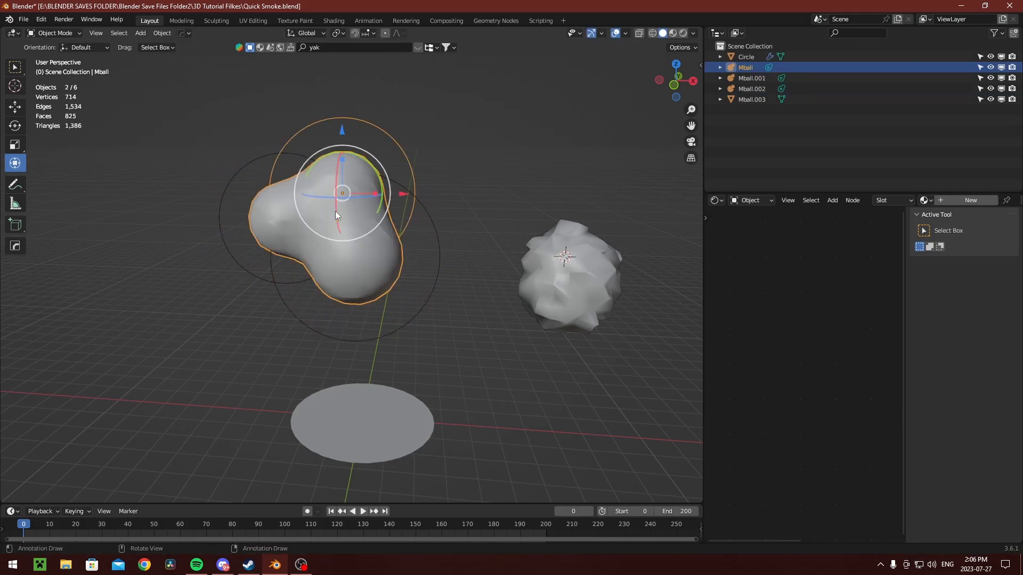
pyautogui.press('f3')
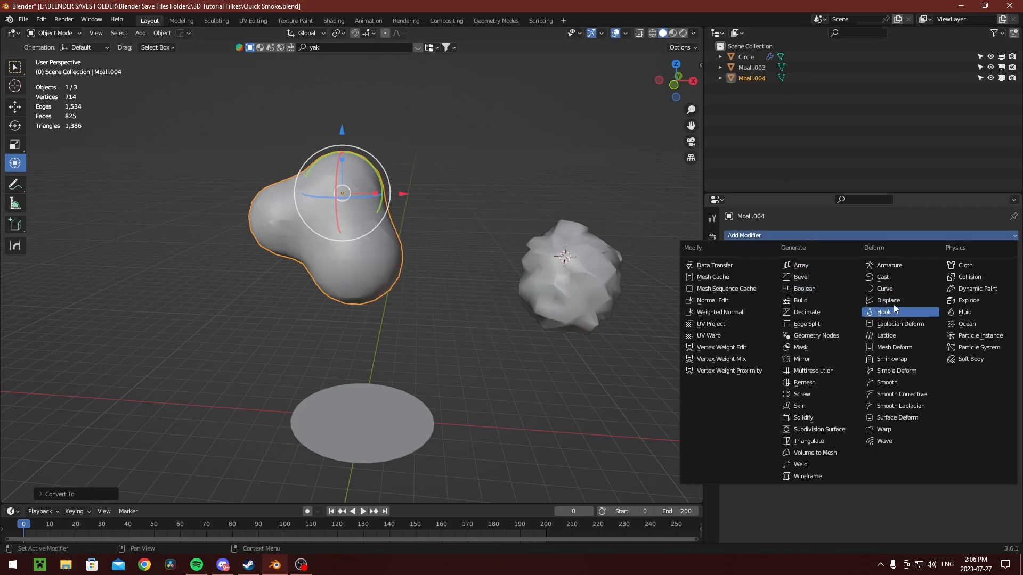
# Add a Displace modifier to the blob and preview it in Rendered shading
pyautogui.click(888, 300)
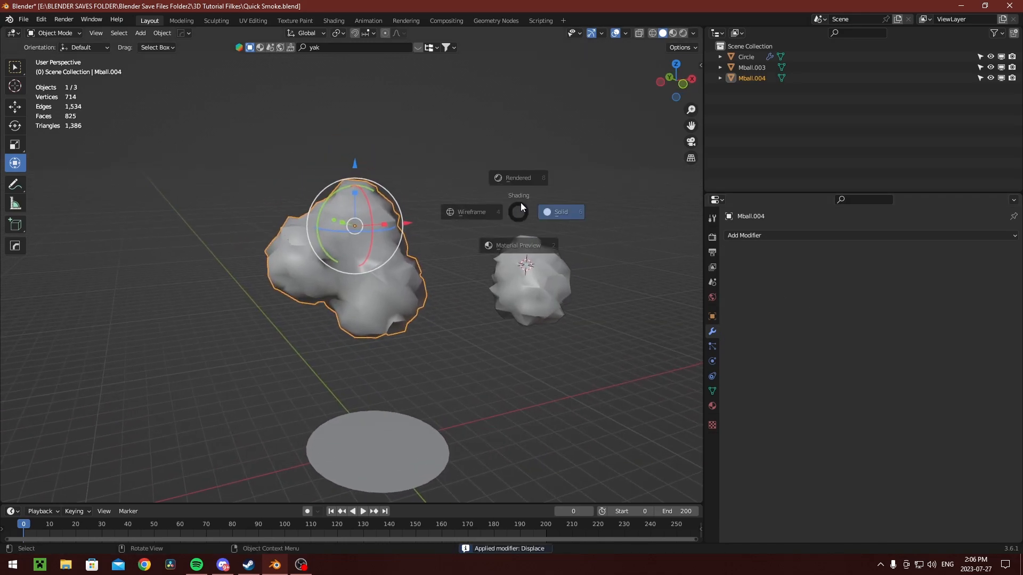
pyautogui.click(669, 32)
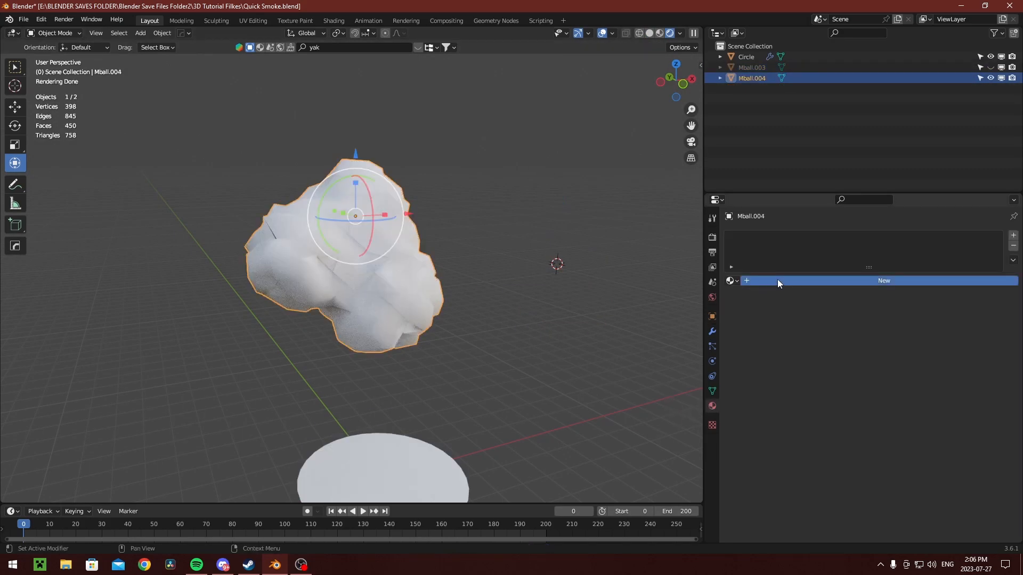
# Create a new material using Principled Volume, Voronoi Texture and Color Ramp for density
pyautogui.click(883, 281)
pyautogui.write('v')
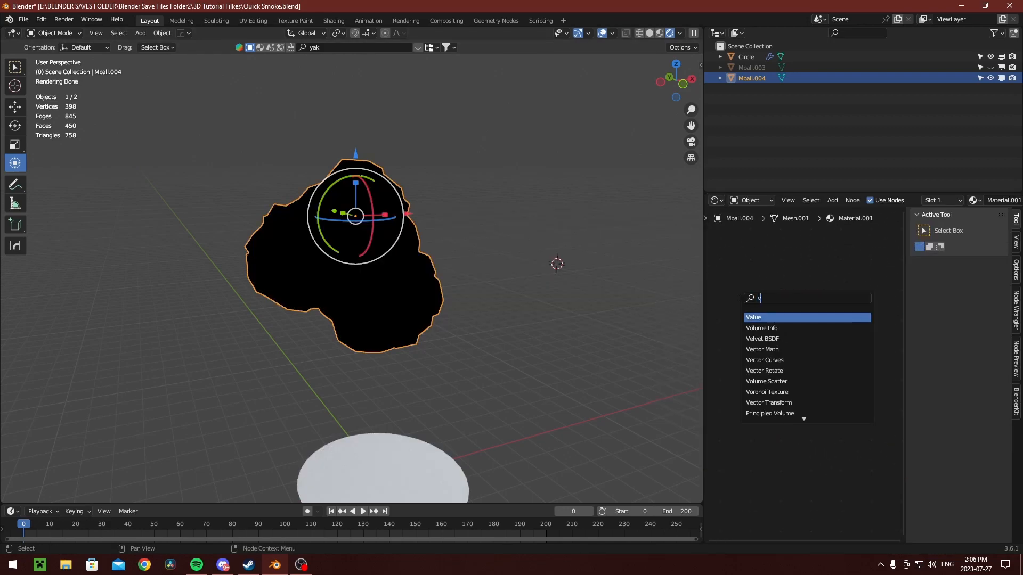
pyautogui.click(769, 413)
pyautogui.write('vo')
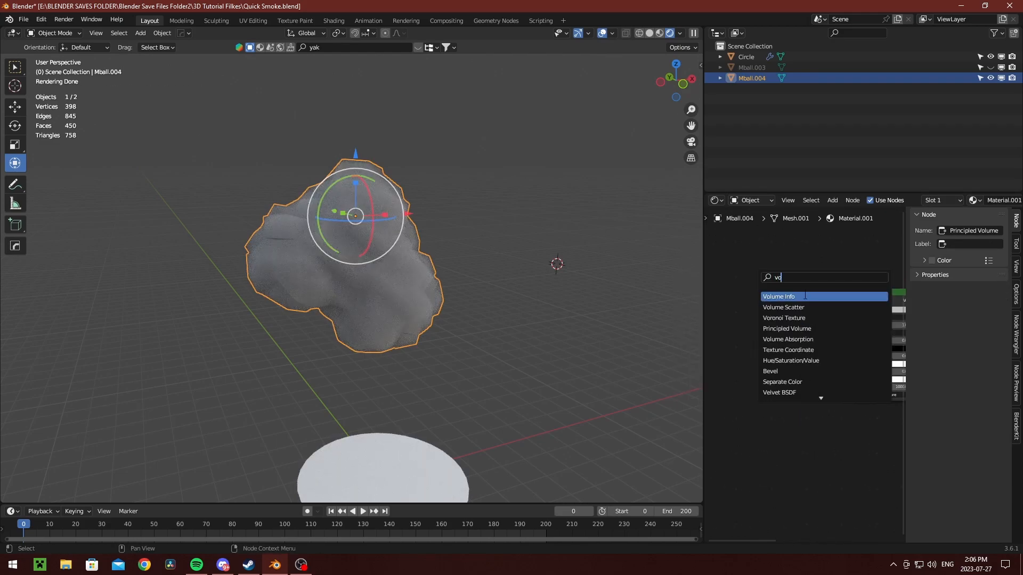
pyautogui.click(784, 318)
pyautogui.write('c')
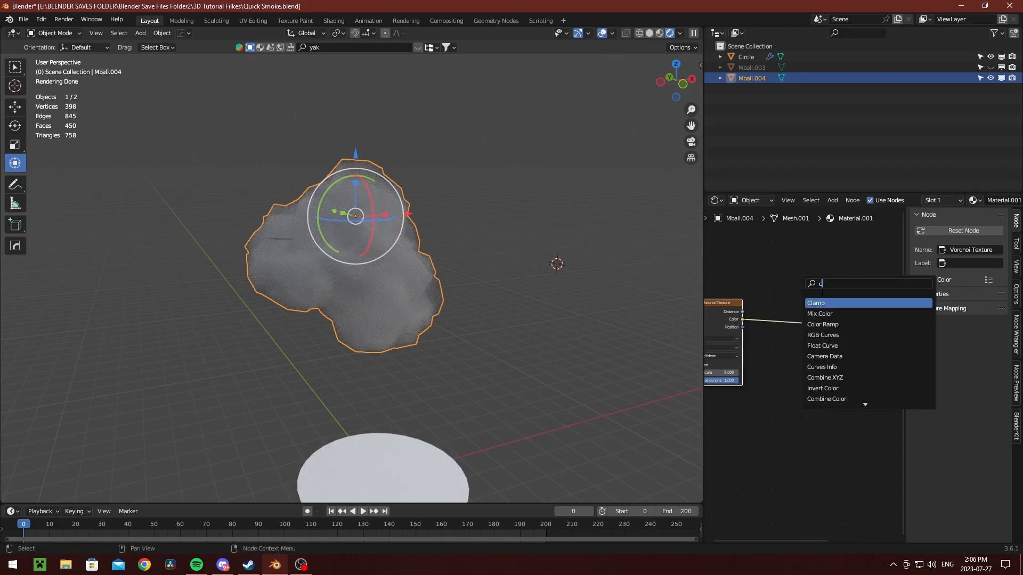
pyautogui.click(823, 324)
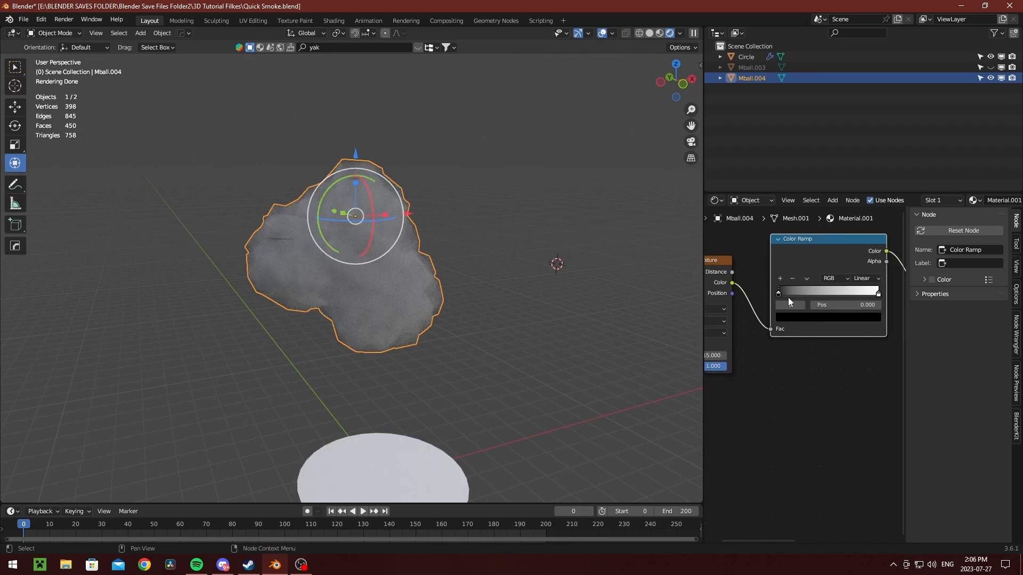
pyautogui.click(746, 57)
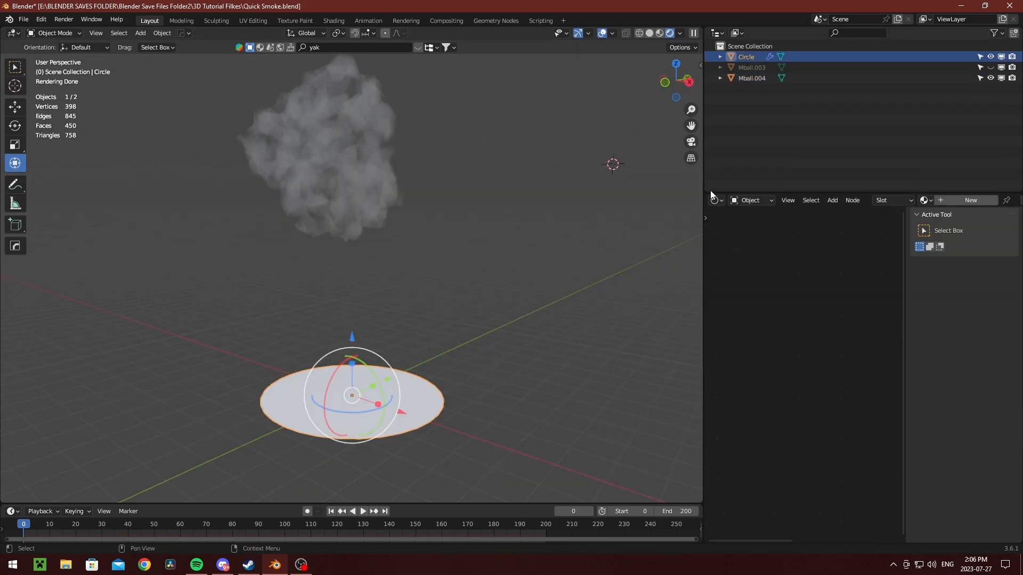
# Add a particle system on the circle instancing Mball.004, then play the animation
pyautogui.click(712, 349)
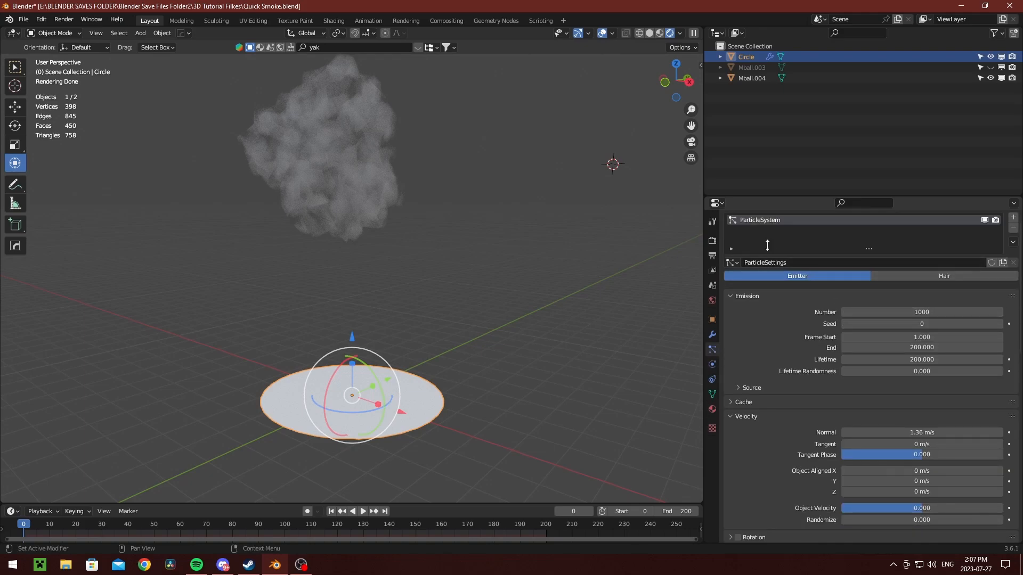
pyautogui.scroll(-3)
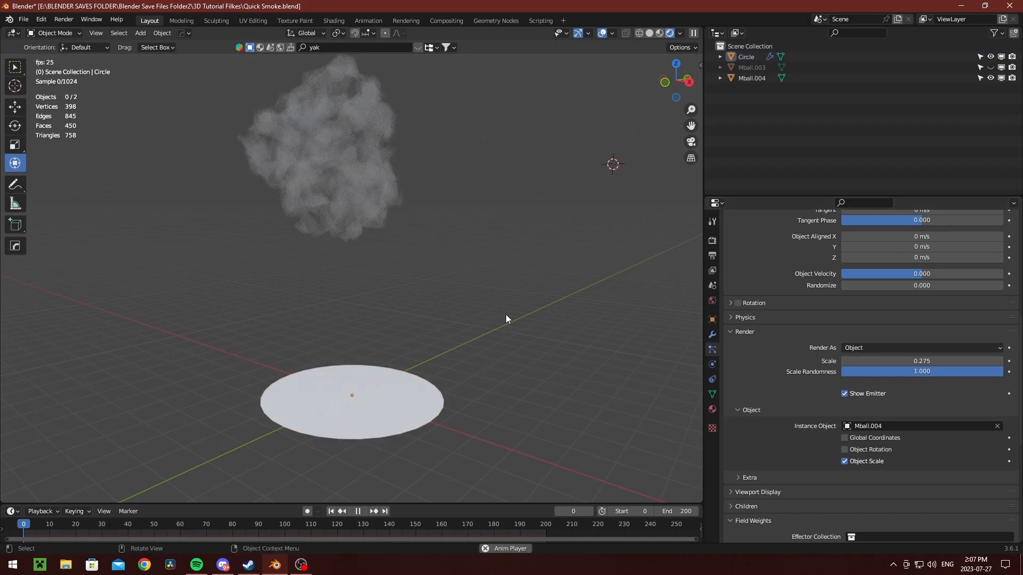
pyautogui.click(357, 515)
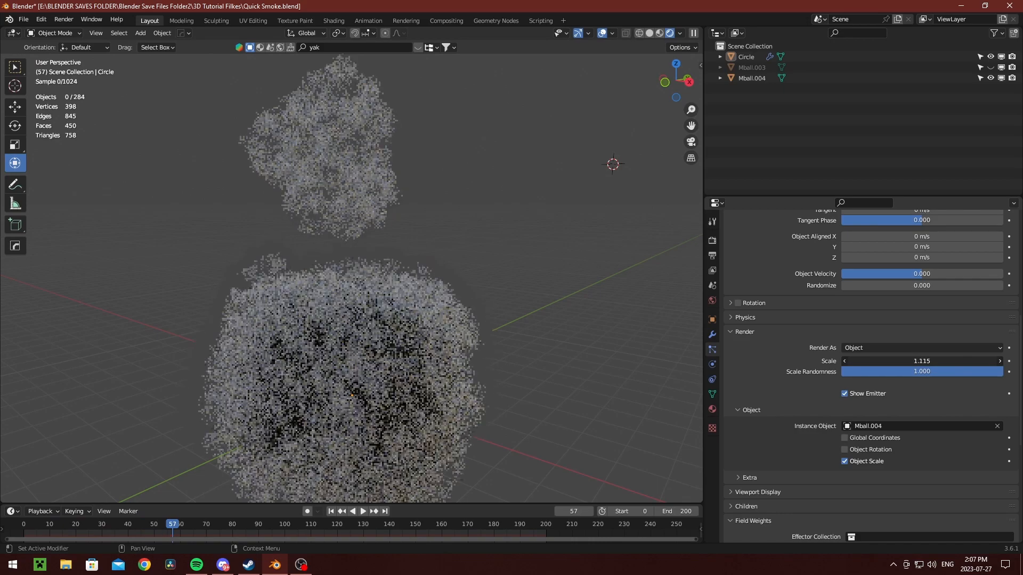
pyautogui.click(752, 78)
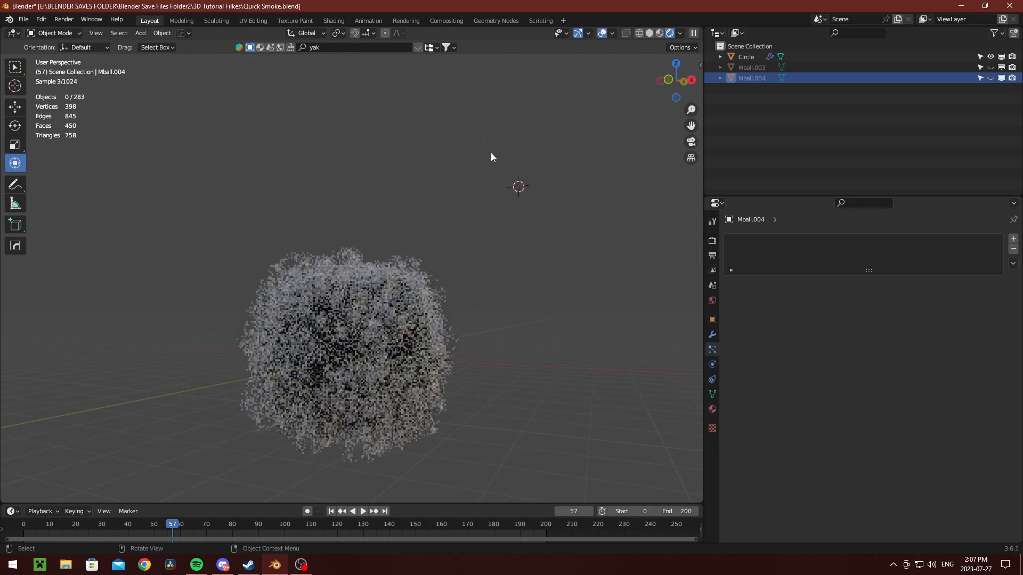
pyautogui.moveTo(539, 216)
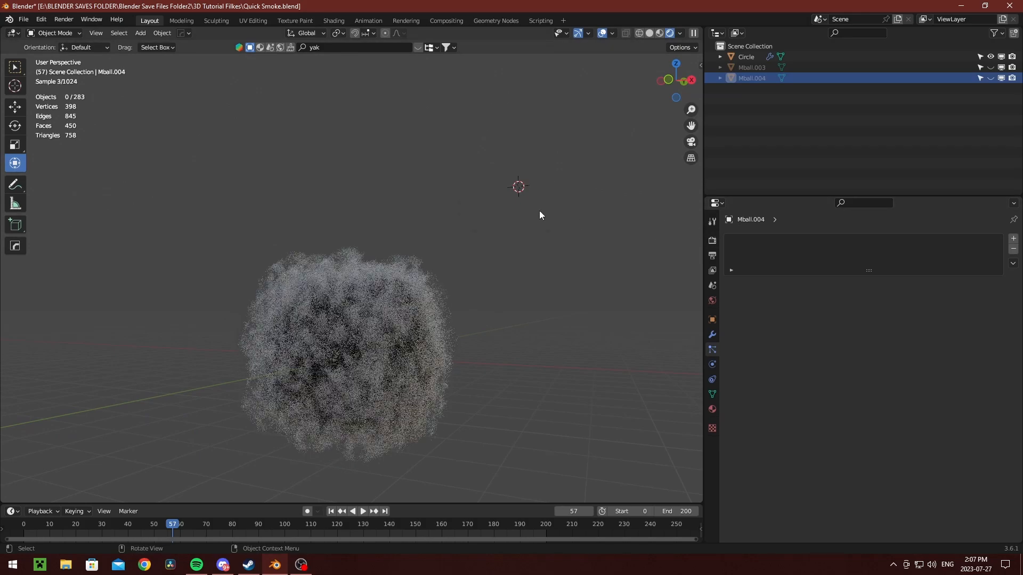
# Set the render engine to Eevee
pyautogui.click(713, 241)
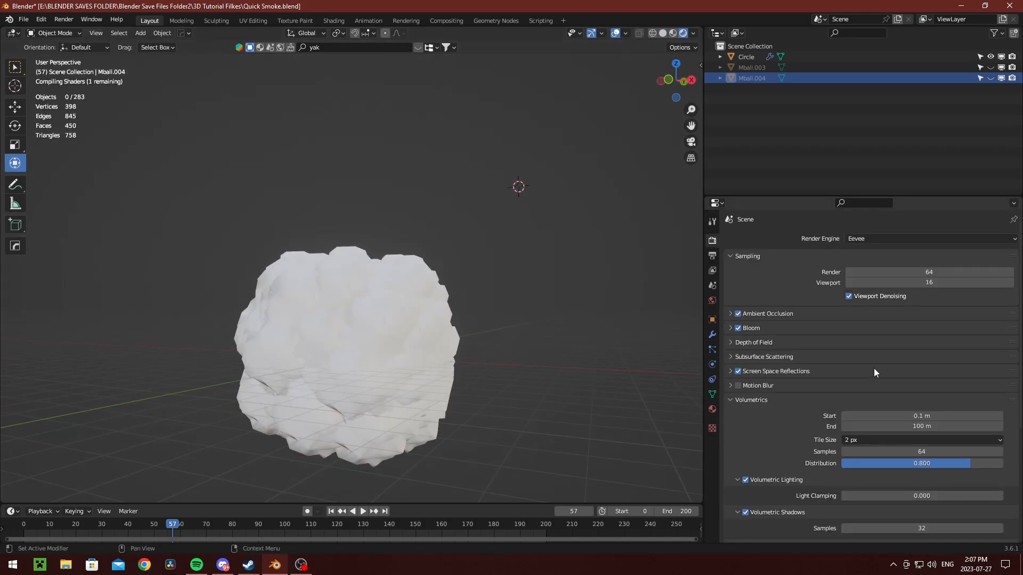